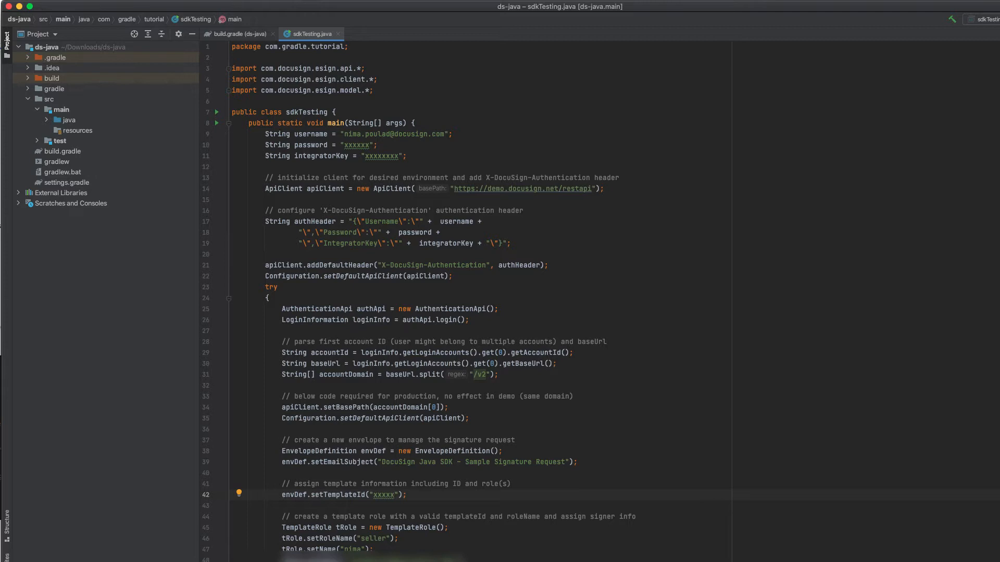
# Review the X-DocuSign-Authentication header, generate an RSA keypair for newIK, then open Users settings.
pyautogui.click(395, 495)
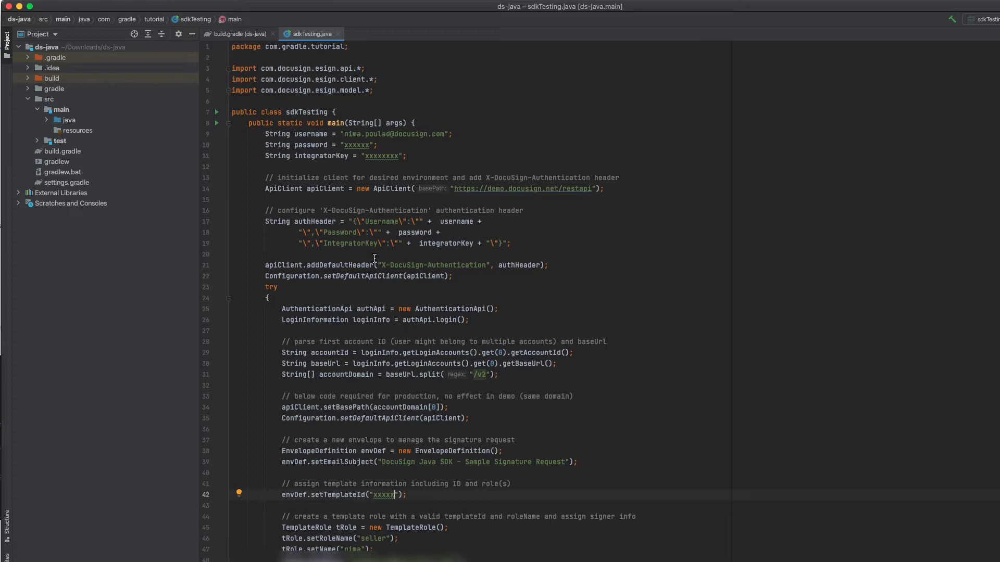
pyautogui.doubleClick(426, 265)
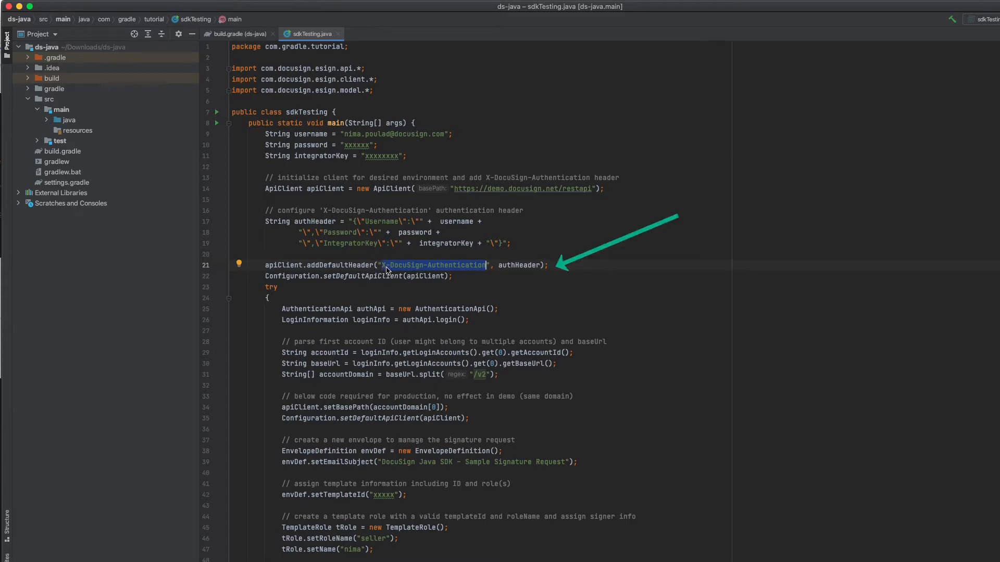
pyautogui.moveTo(471, 269)
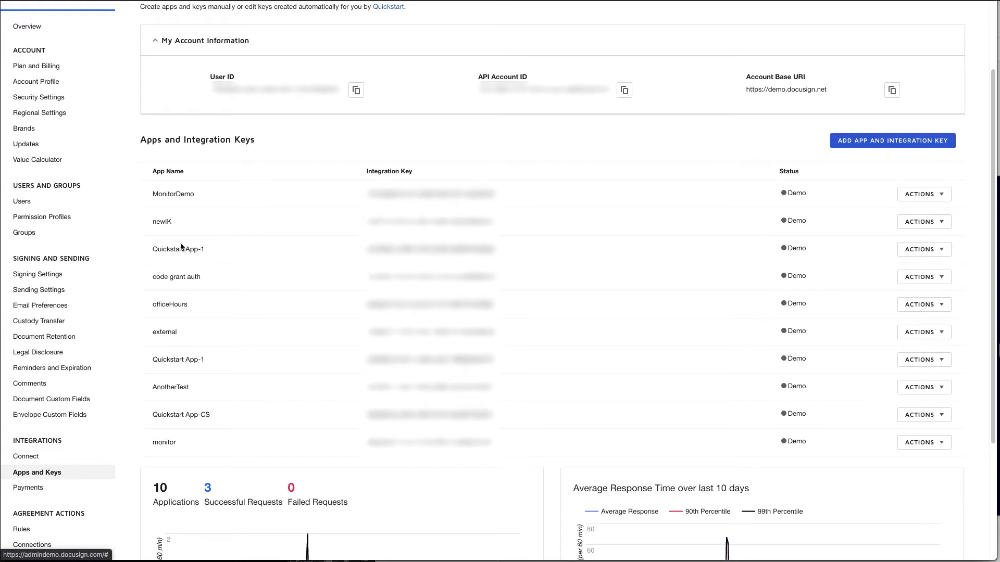
pyautogui.moveTo(173, 230)
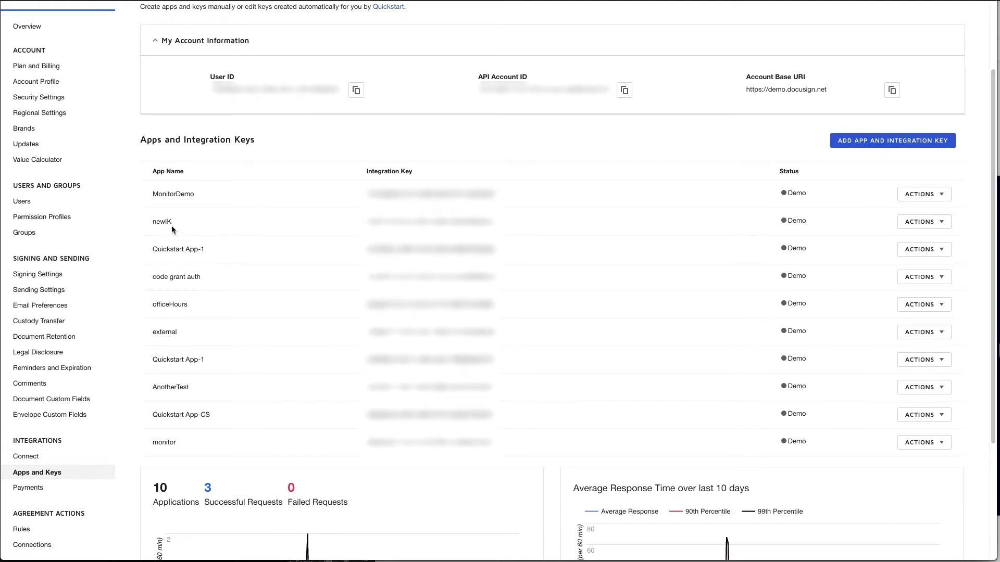
pyautogui.moveTo(784, 211)
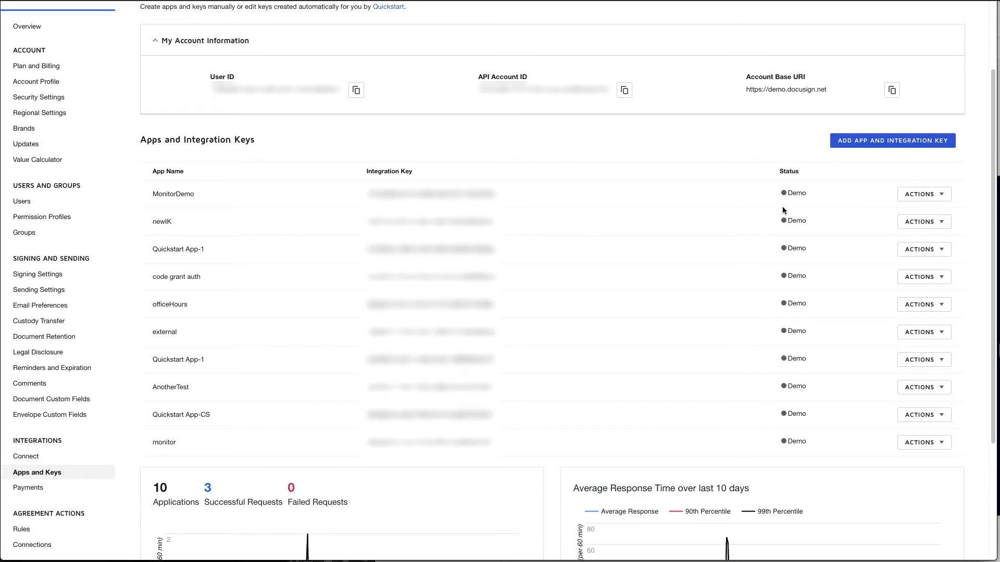
pyautogui.click(923, 222)
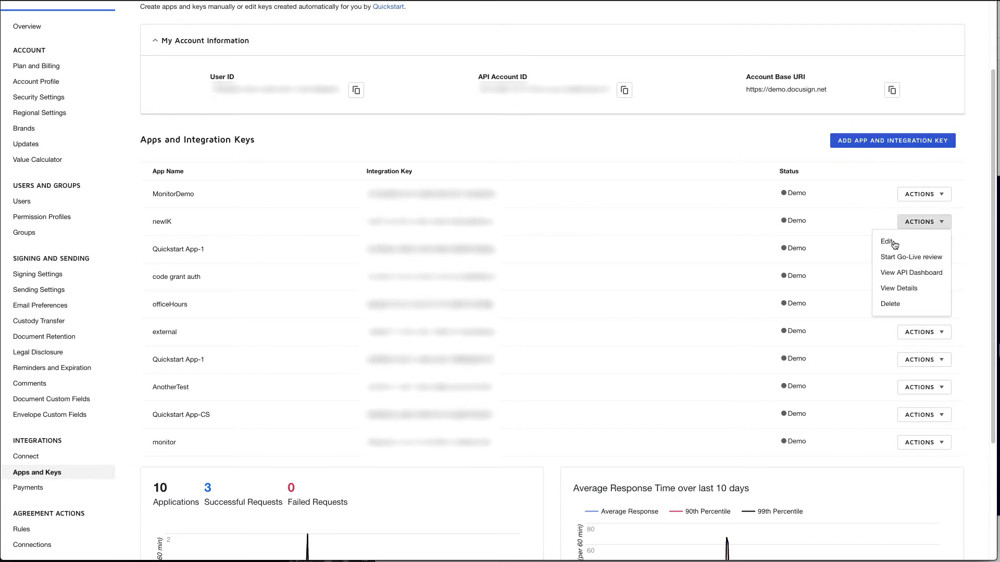
pyautogui.click(887, 241)
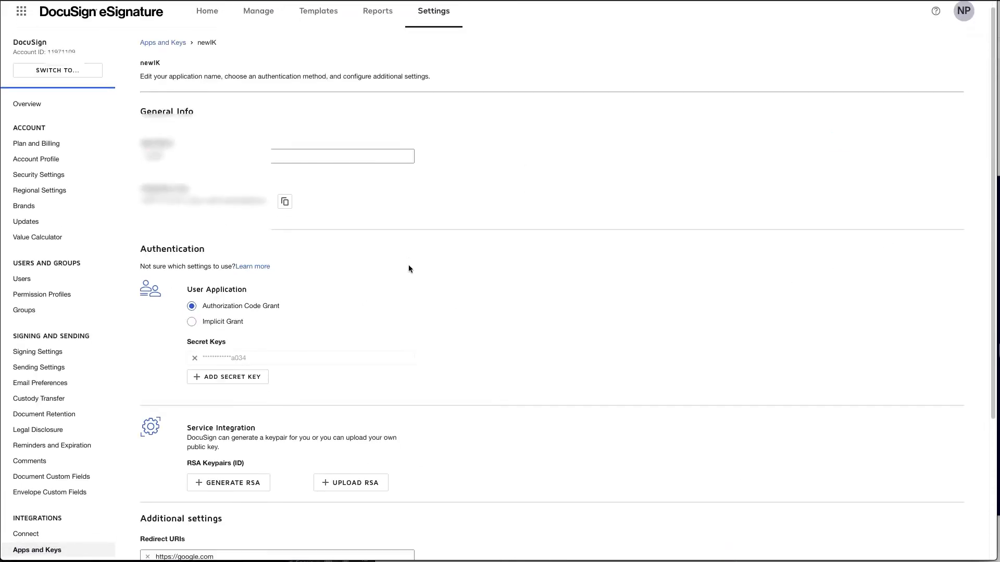
pyautogui.scroll(-3)
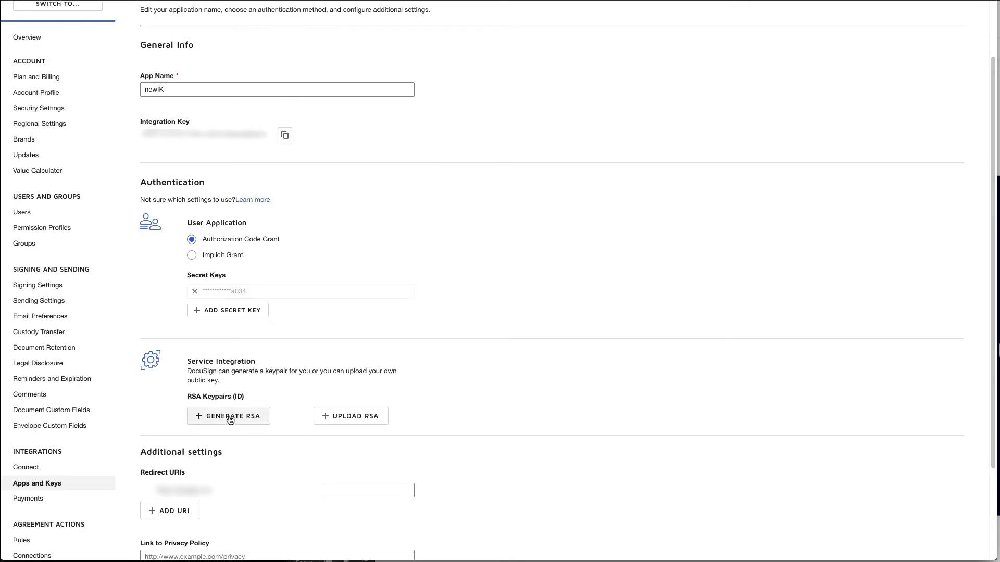
pyautogui.click(227, 416)
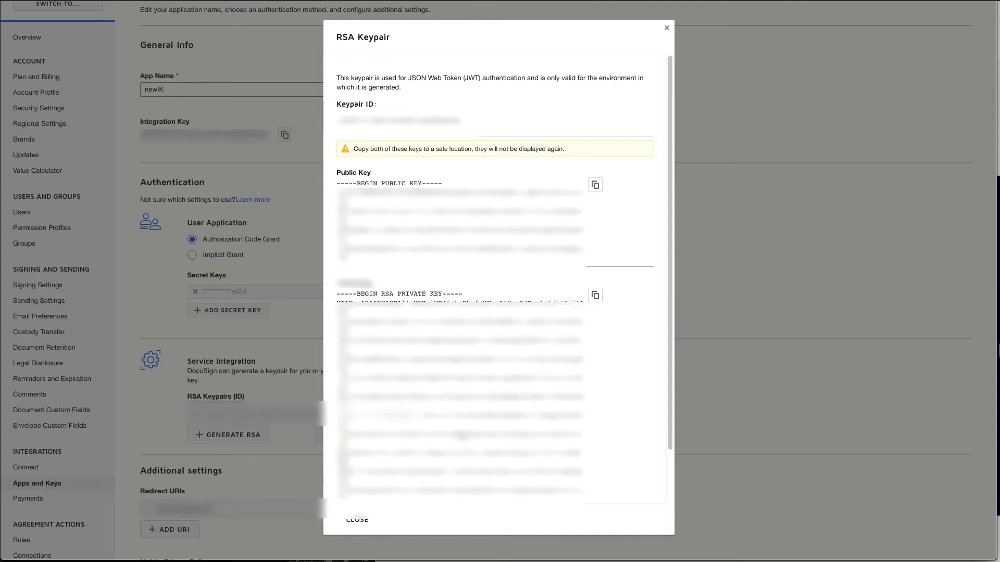
pyautogui.click(357, 520)
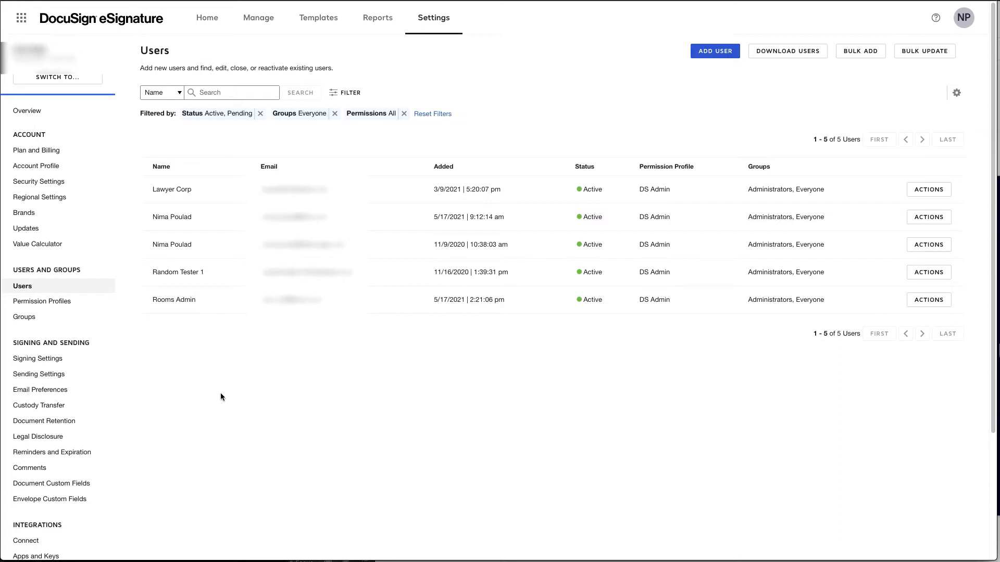
pyautogui.moveTo(731, 217)
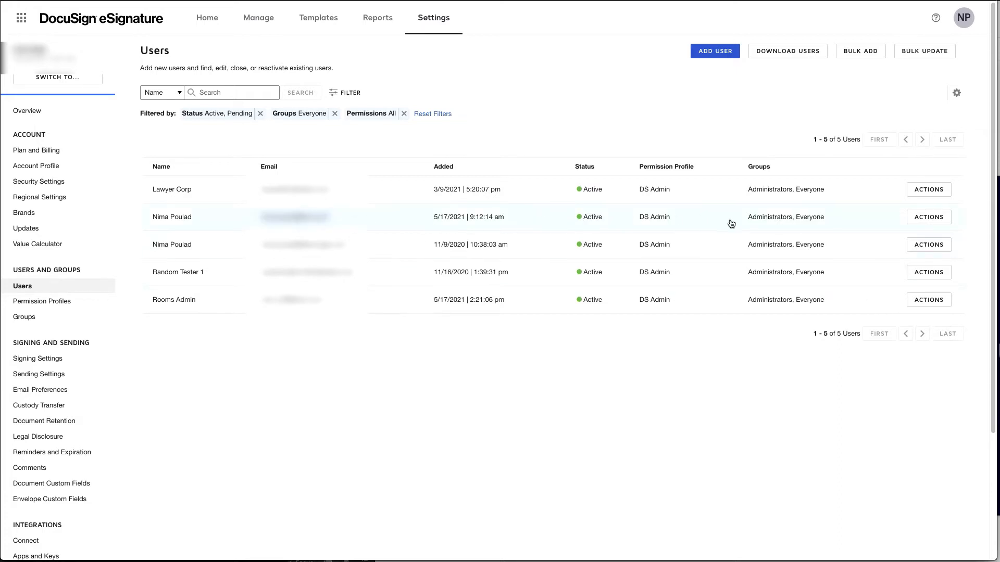
# Open the second user's profile to view its API Username.
pyautogui.click(929, 217)
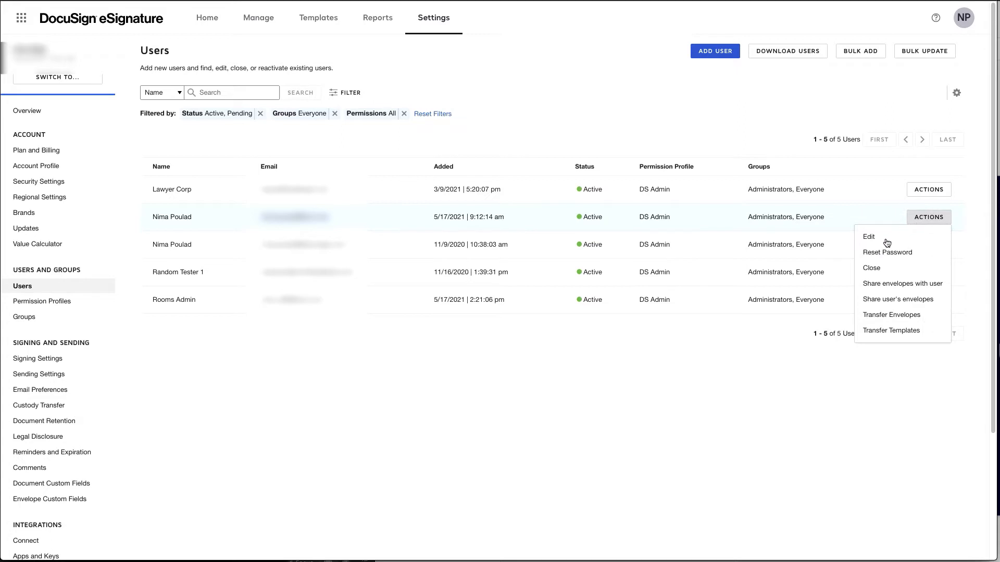
pyautogui.click(868, 236)
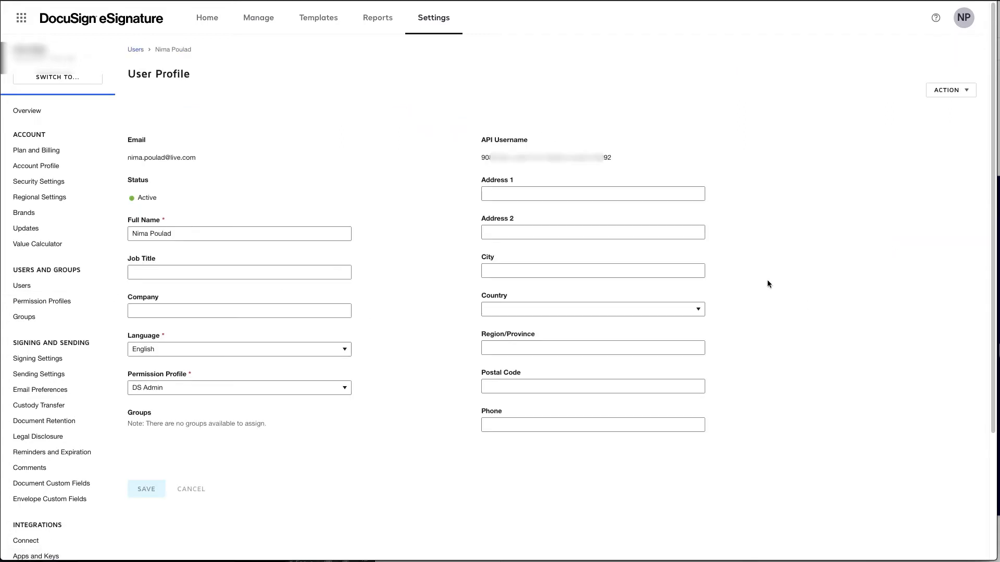
pyautogui.moveTo(619, 158)
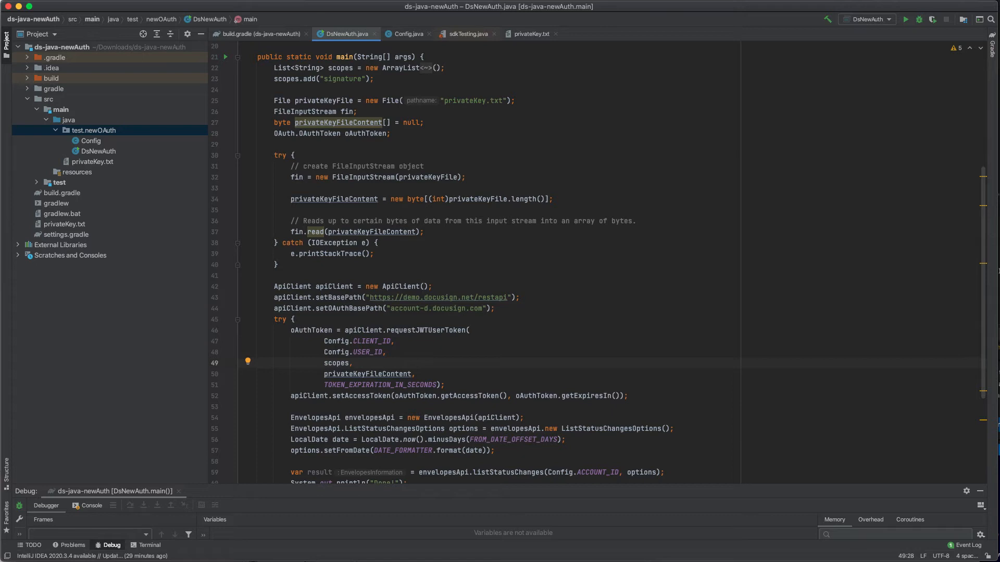
pyautogui.moveTo(97, 403)
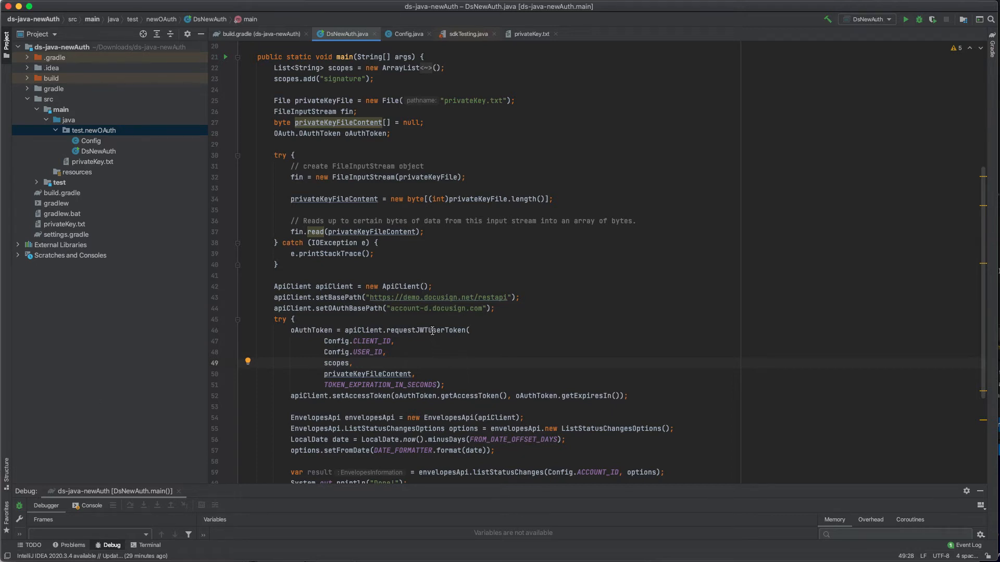
# Review requestJWTUserToken, its scopes and setAccessToken, and add a breakpoint at line 46.
pyautogui.doubleClick(426, 330)
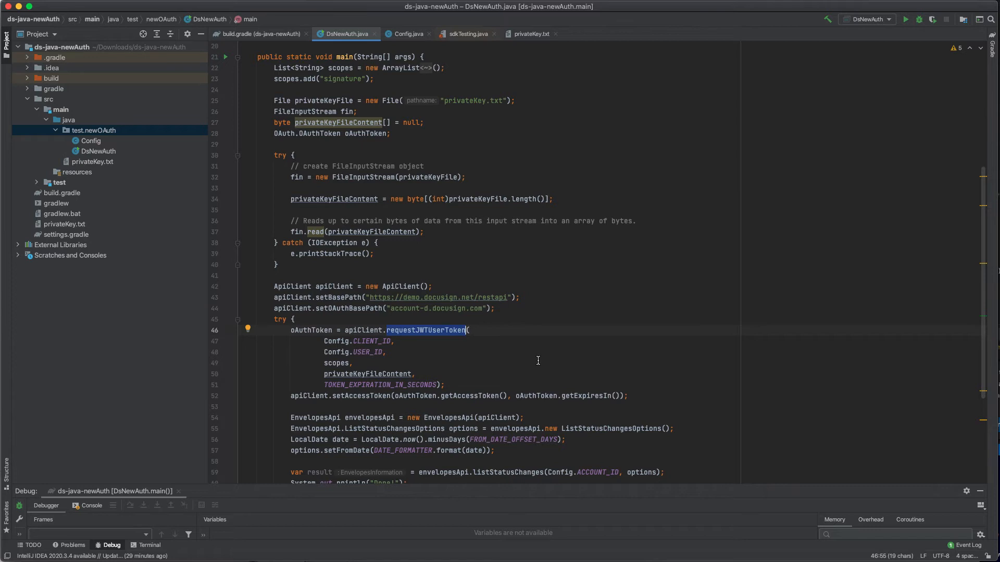
pyautogui.doubleClick(372, 341)
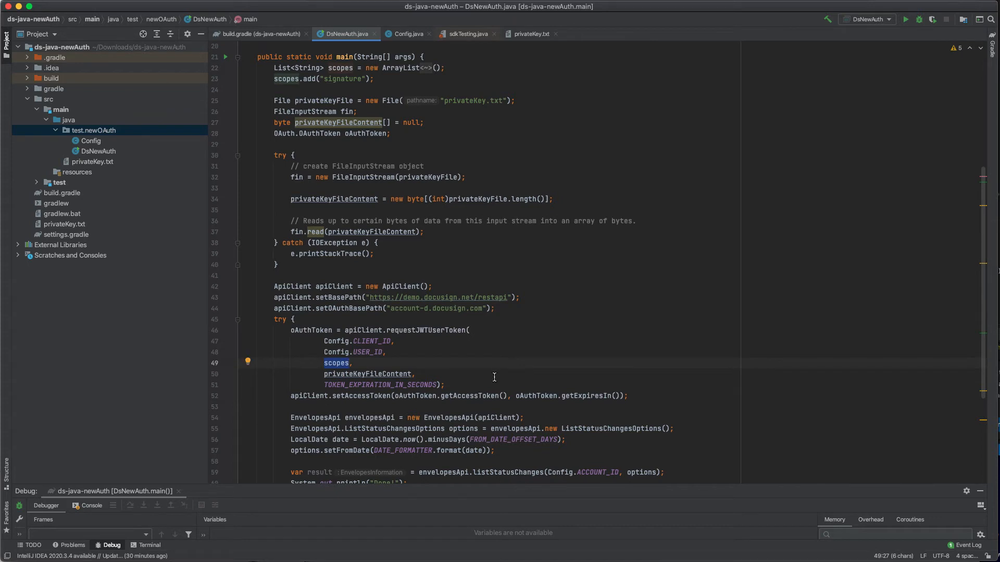
pyautogui.moveTo(488, 369)
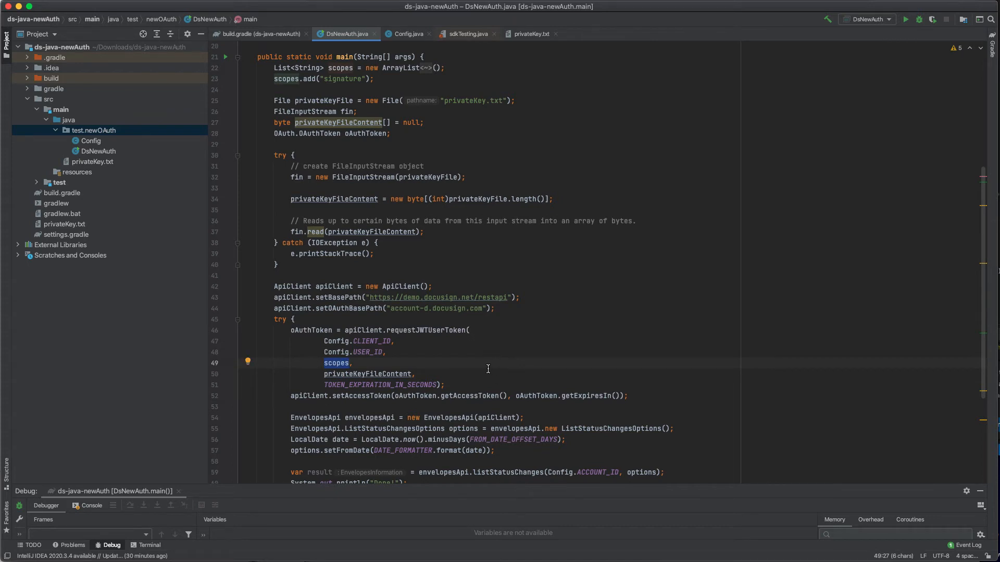
pyautogui.click(375, 78)
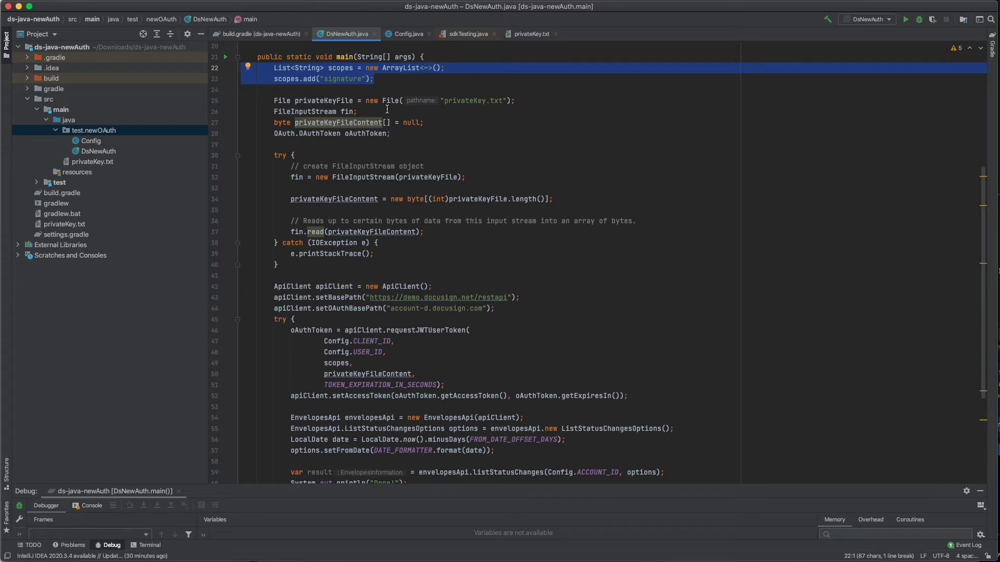
pyautogui.moveTo(378, 84)
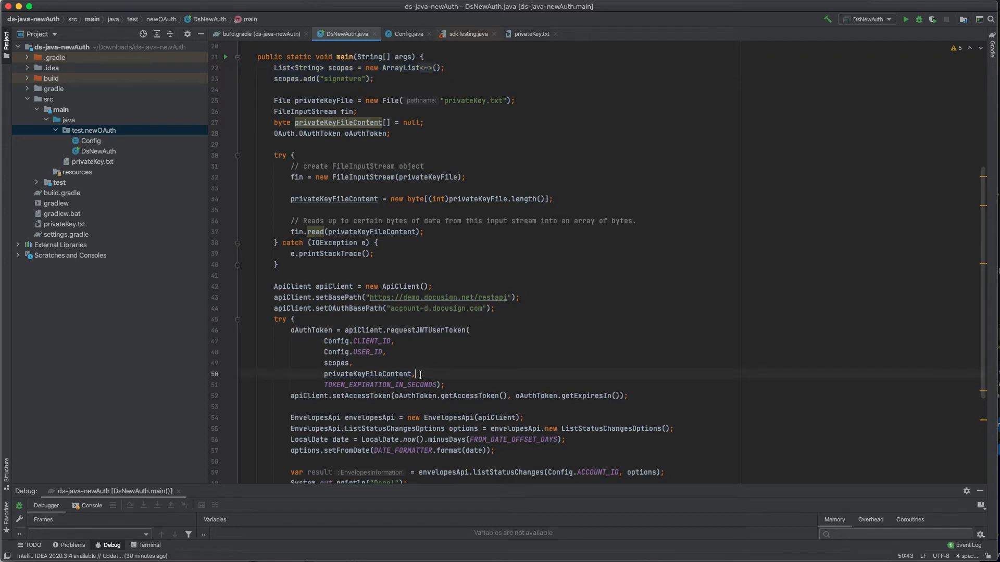
pyautogui.doubleClick(369, 374)
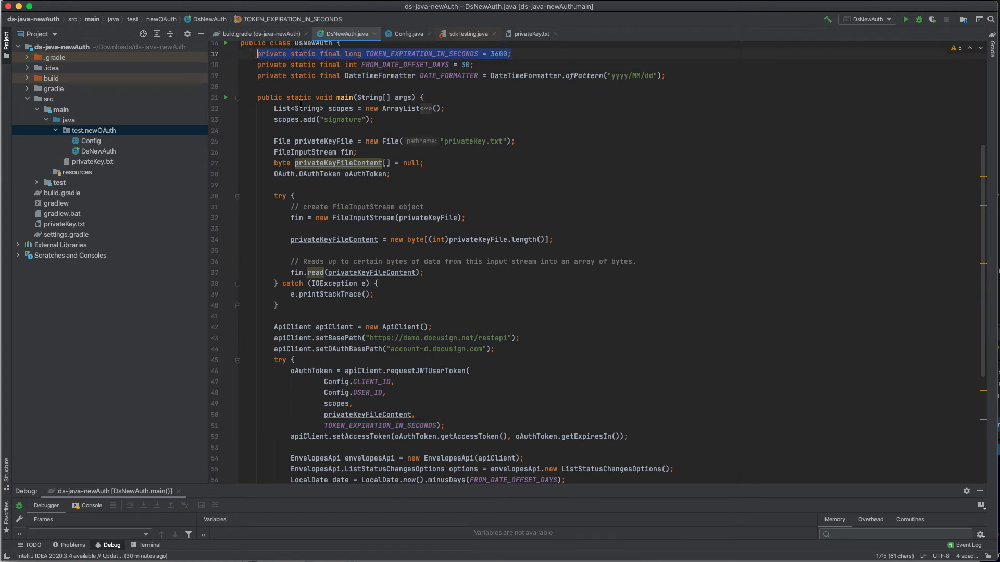
pyautogui.scroll(-3)
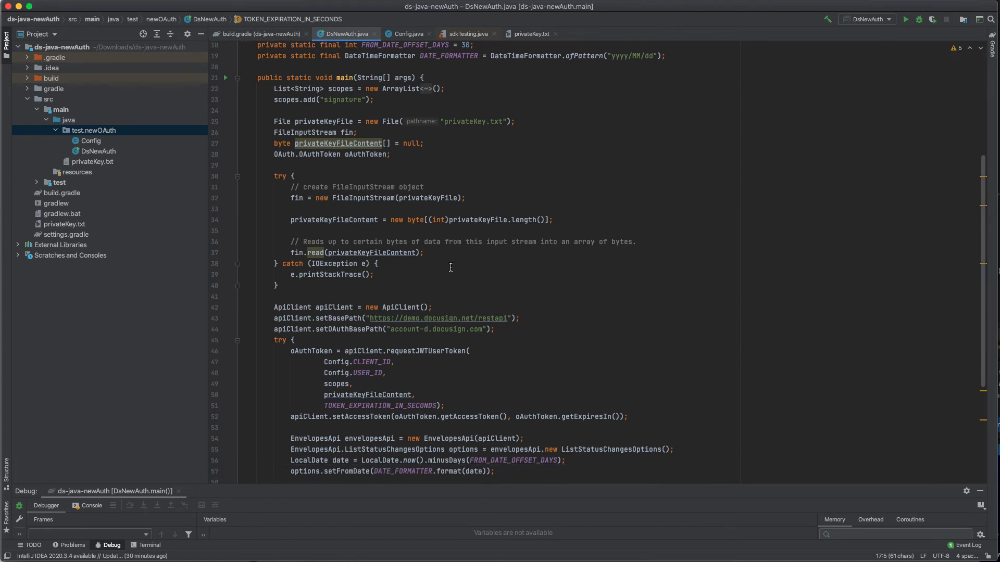
pyautogui.click(445, 406)
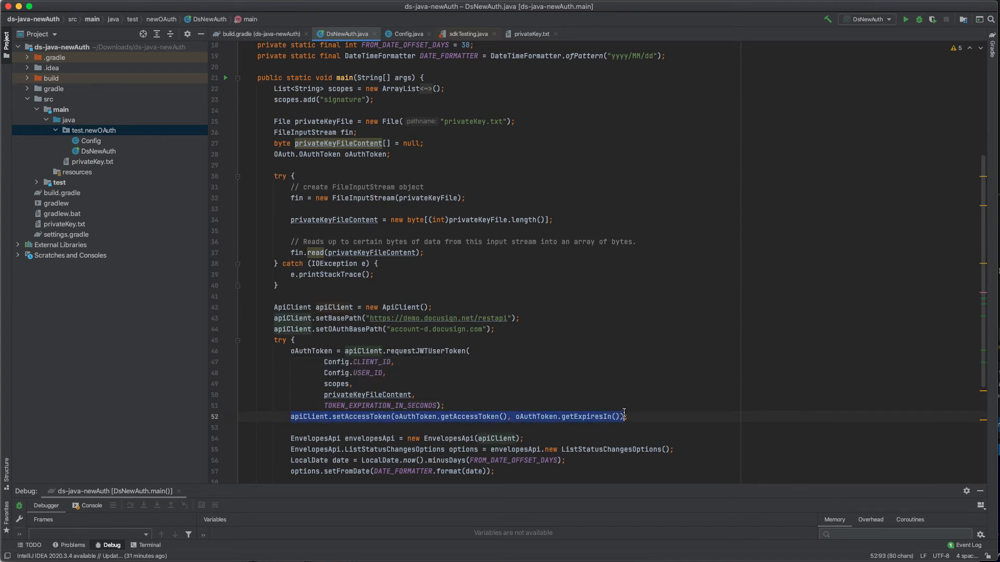
pyautogui.write(';')
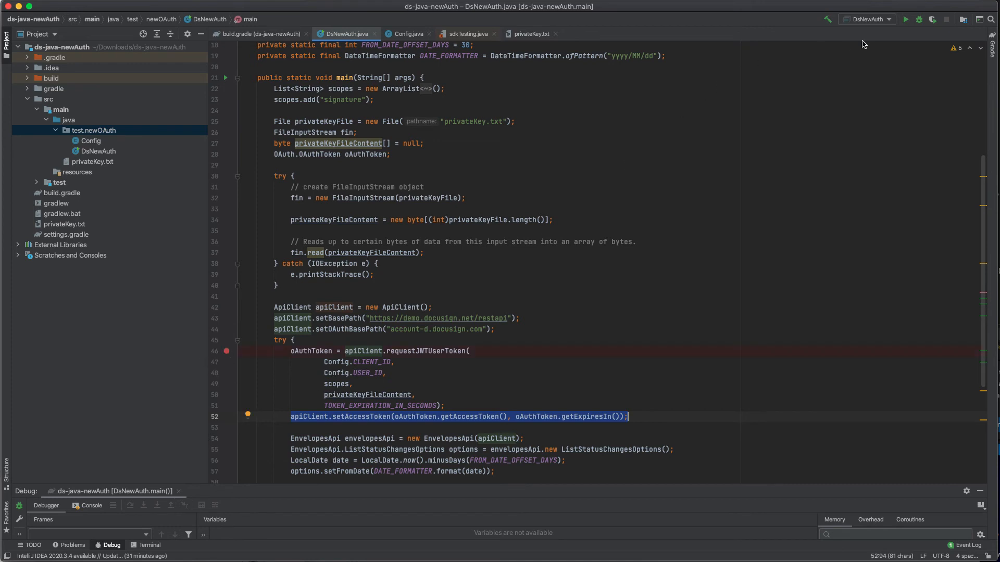
# Debug DsNewAuth and step over the JWT token request and setAccessToken to line 54.
pyautogui.click(906, 19)
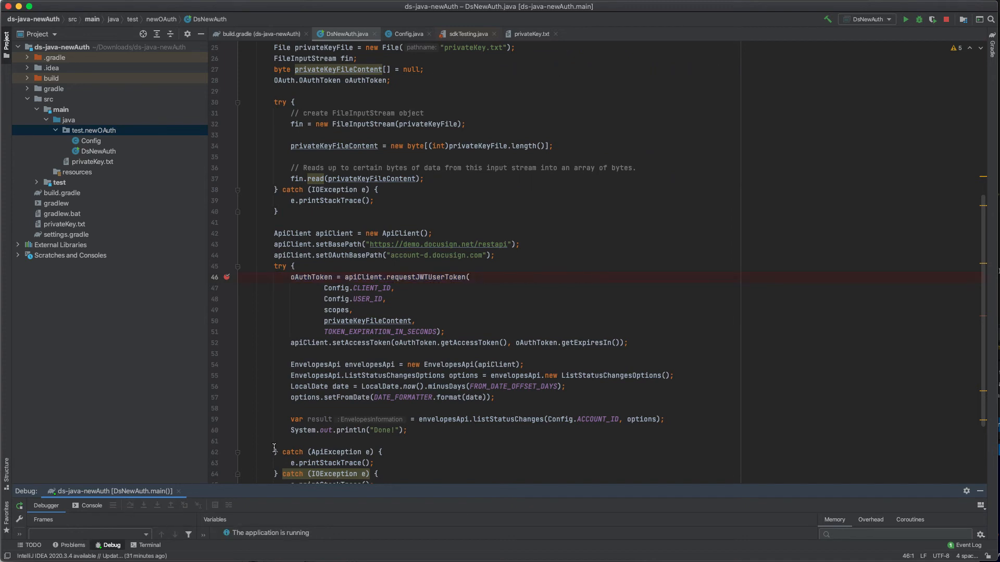
pyautogui.scroll(-3)
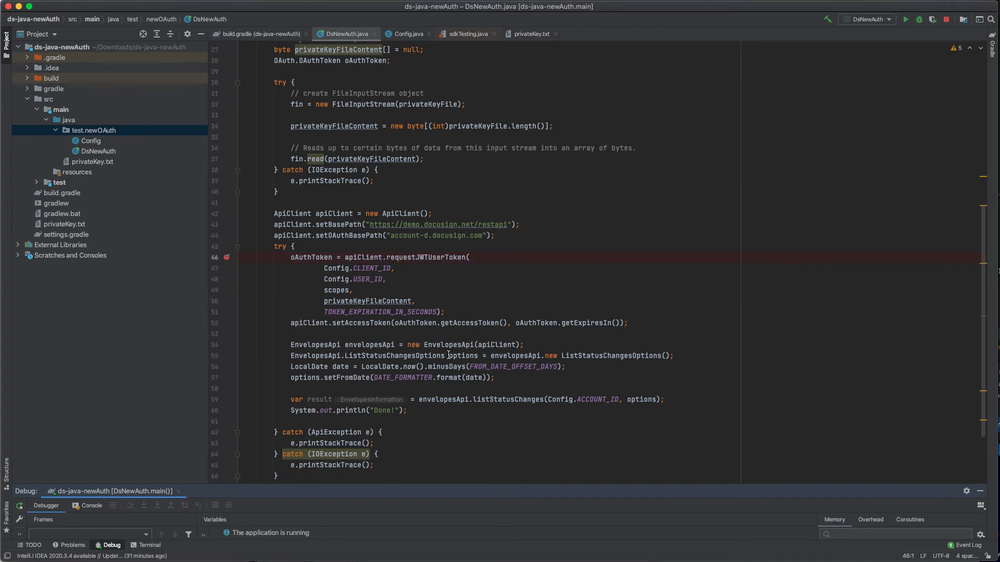
pyautogui.click(144, 505)
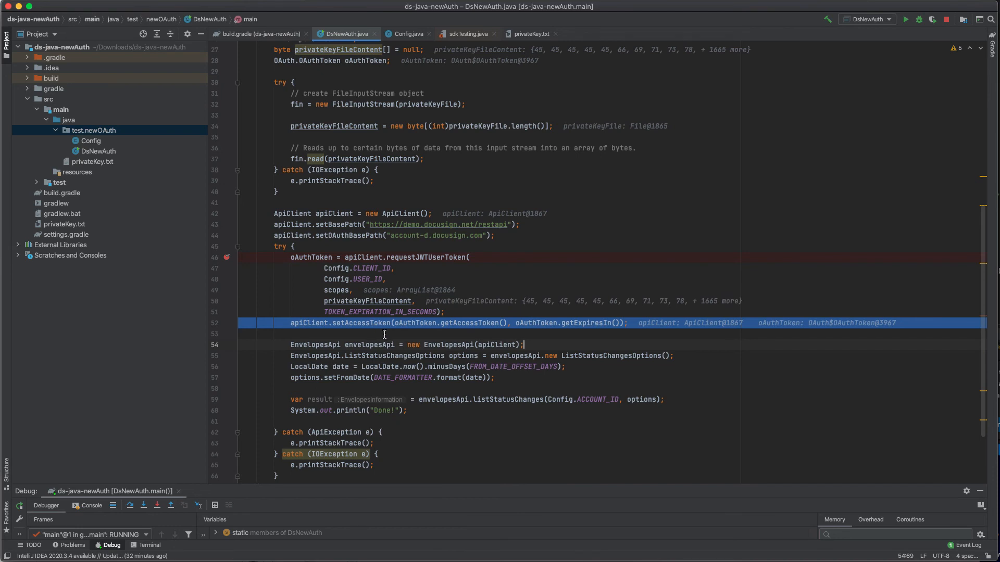
pyautogui.click(130, 505)
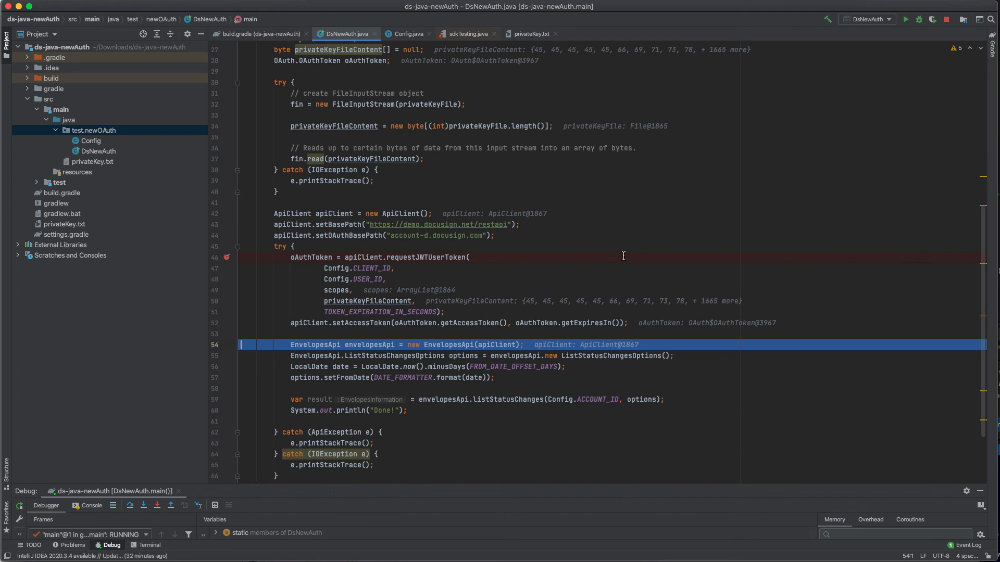
pyautogui.moveTo(624, 254)
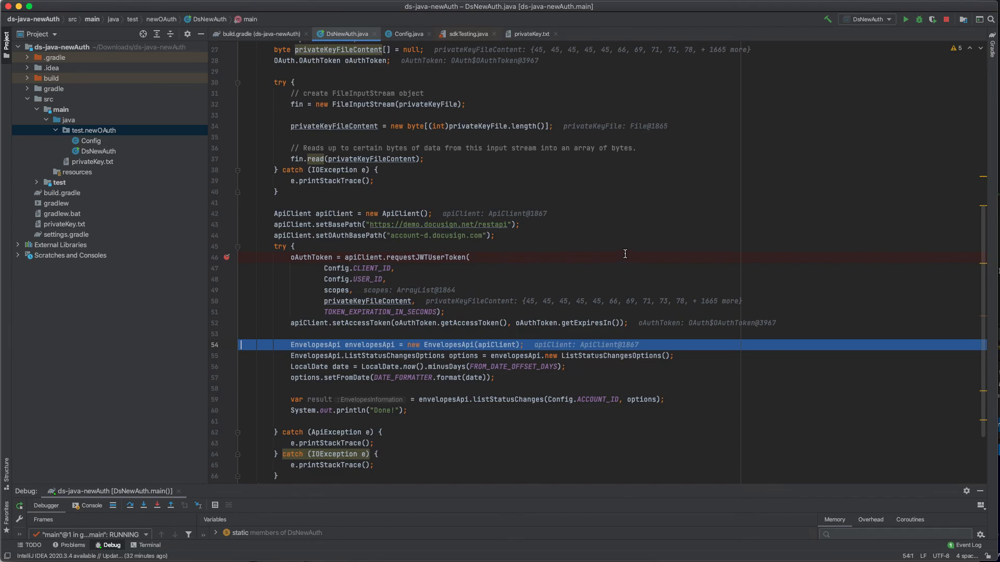